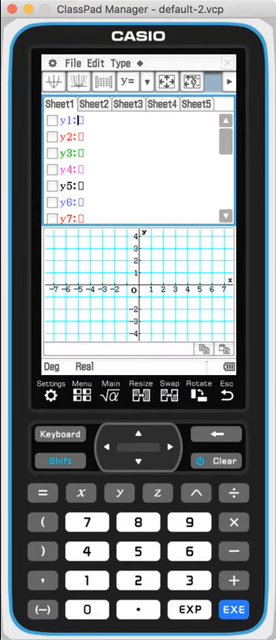
text(2x)
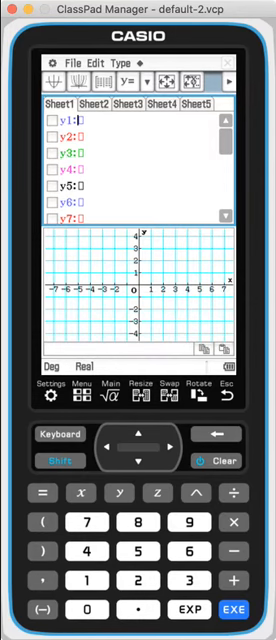
text(x^2)
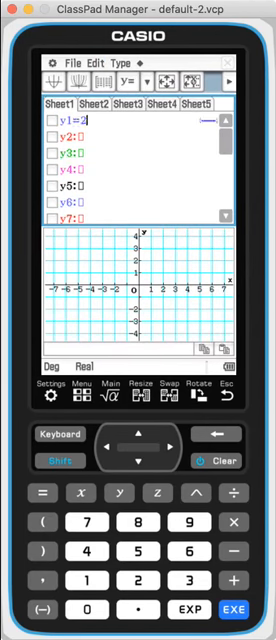
text(+3)
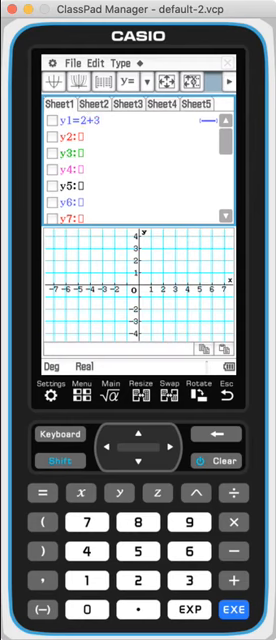